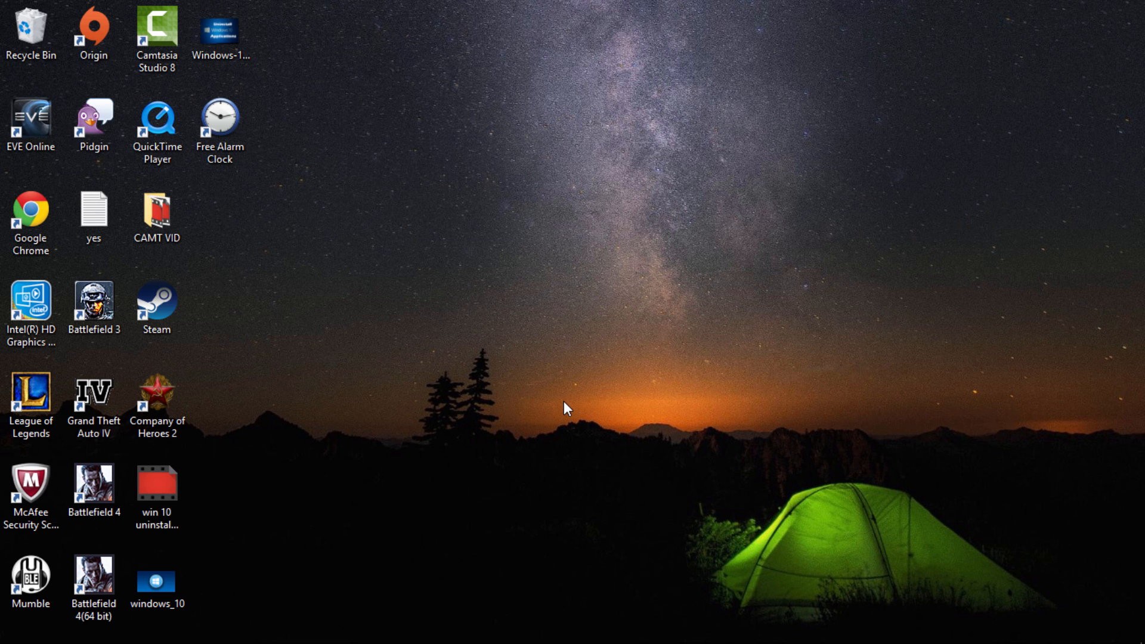
Right-click the empty desktop to show its context menu with display options
right_click(565, 408)
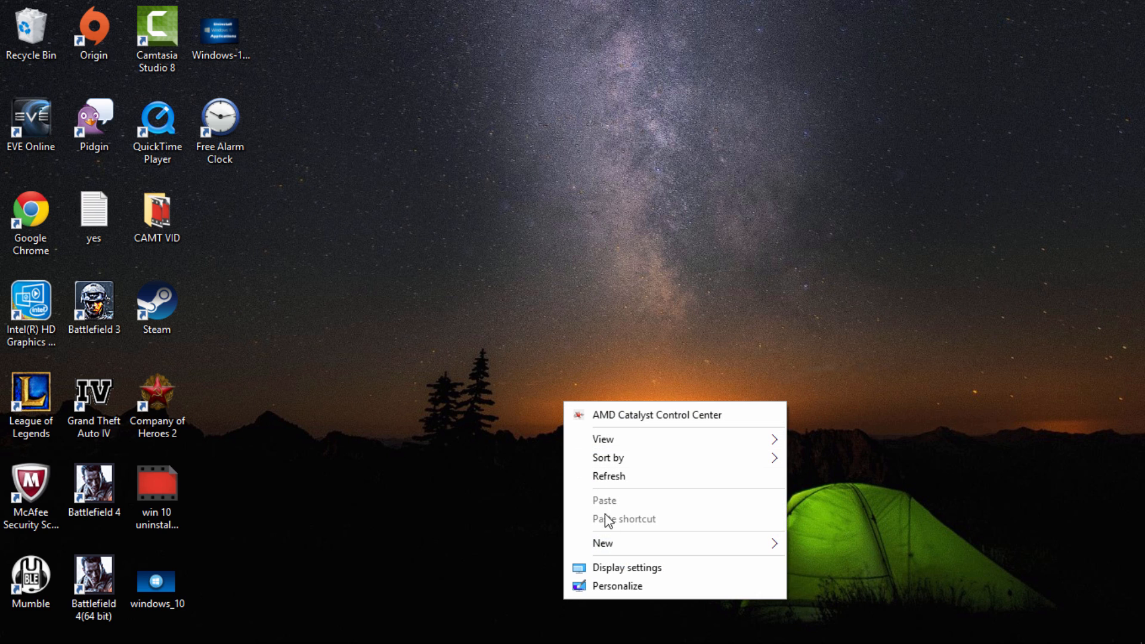
Choose 'Display settings' from the desktop menu to reach the System Display page
click(627, 567)
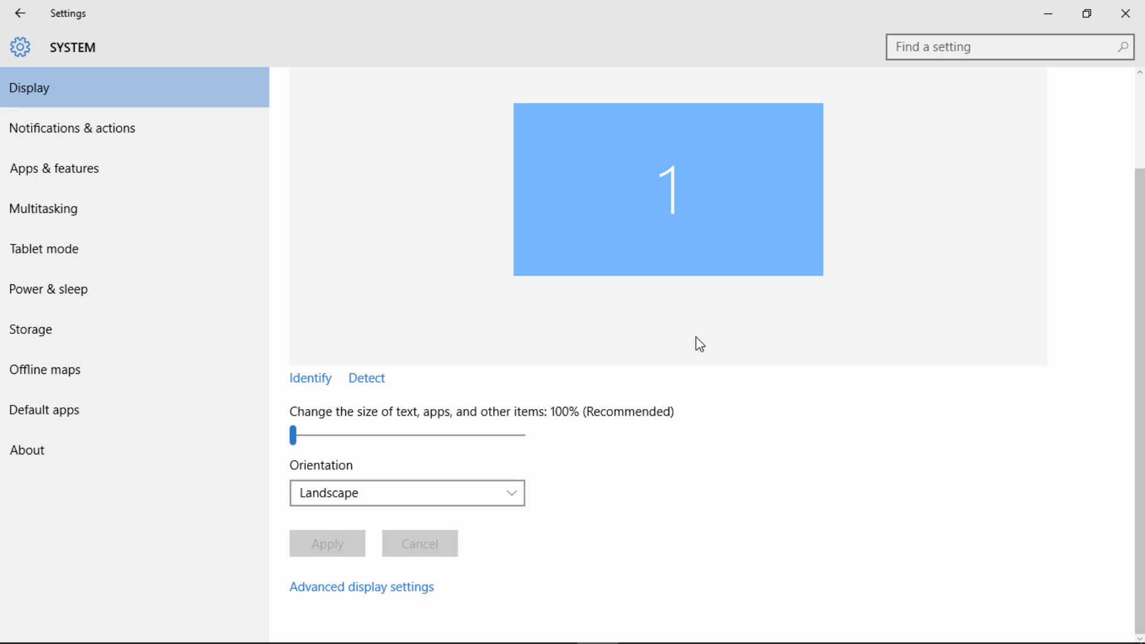
mouse_move(378, 587)
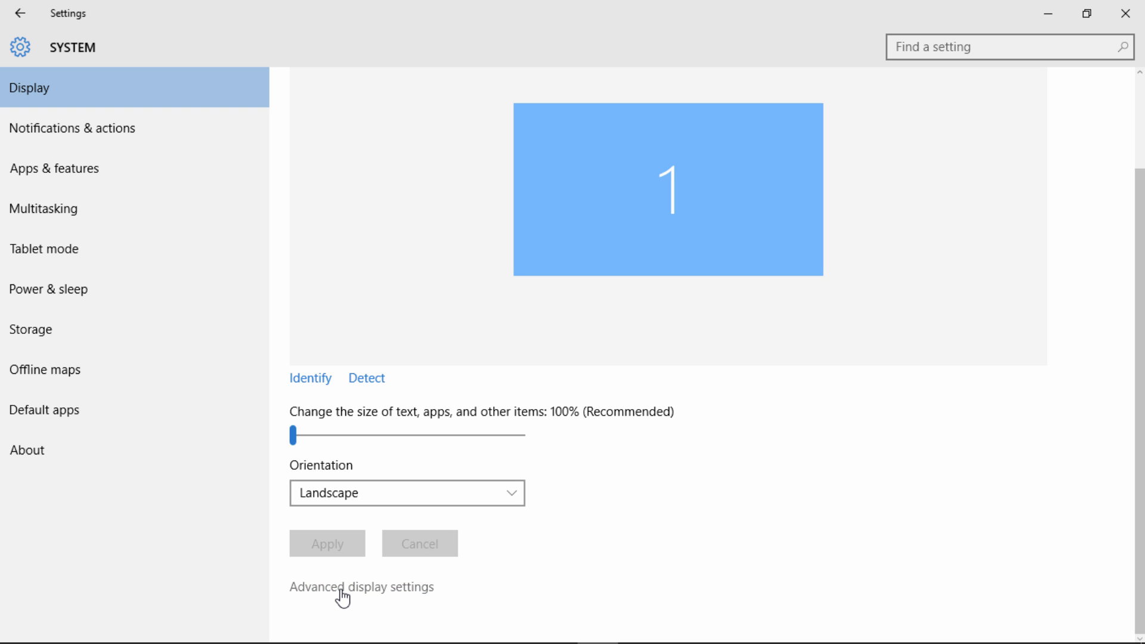
Follow the 'Advanced display settings' link to see the 1360 × 768 resolution
click(355, 587)
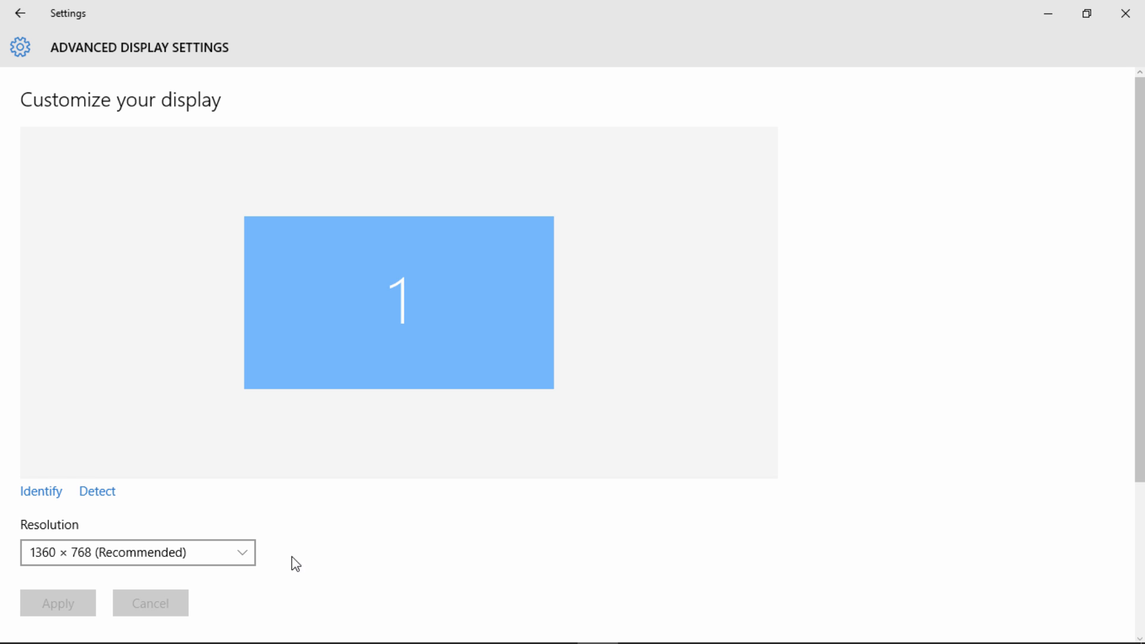
mouse_move(250, 575)
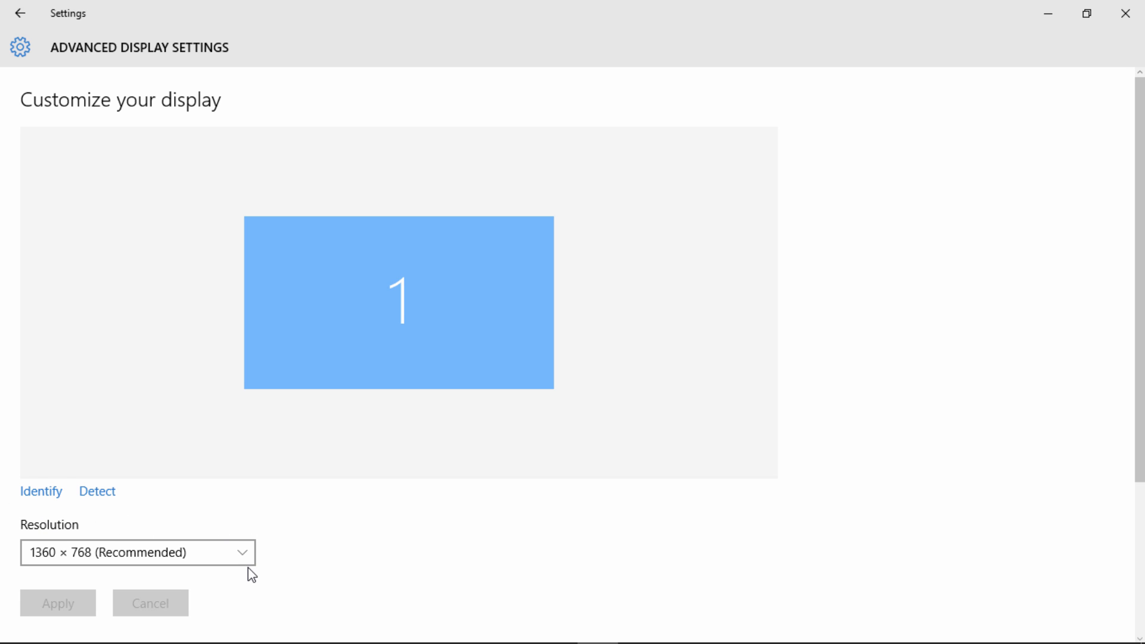
Expand the Resolution dropdown listing 1360 × 768 (Recommended) down to 800 × 600
click(132, 553)
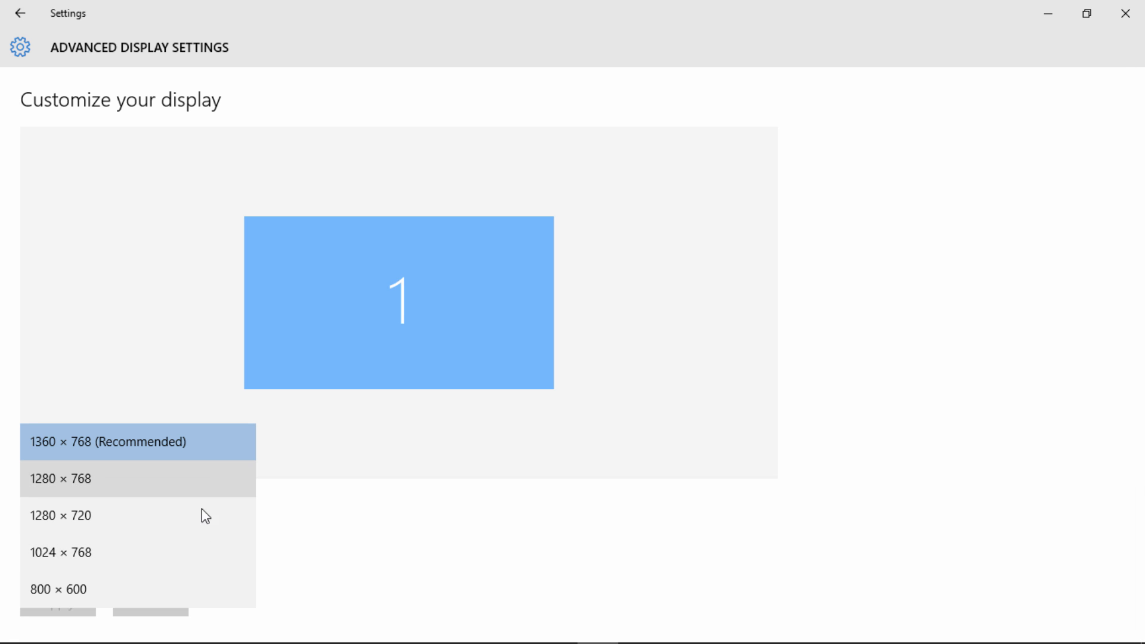
mouse_move(195, 476)
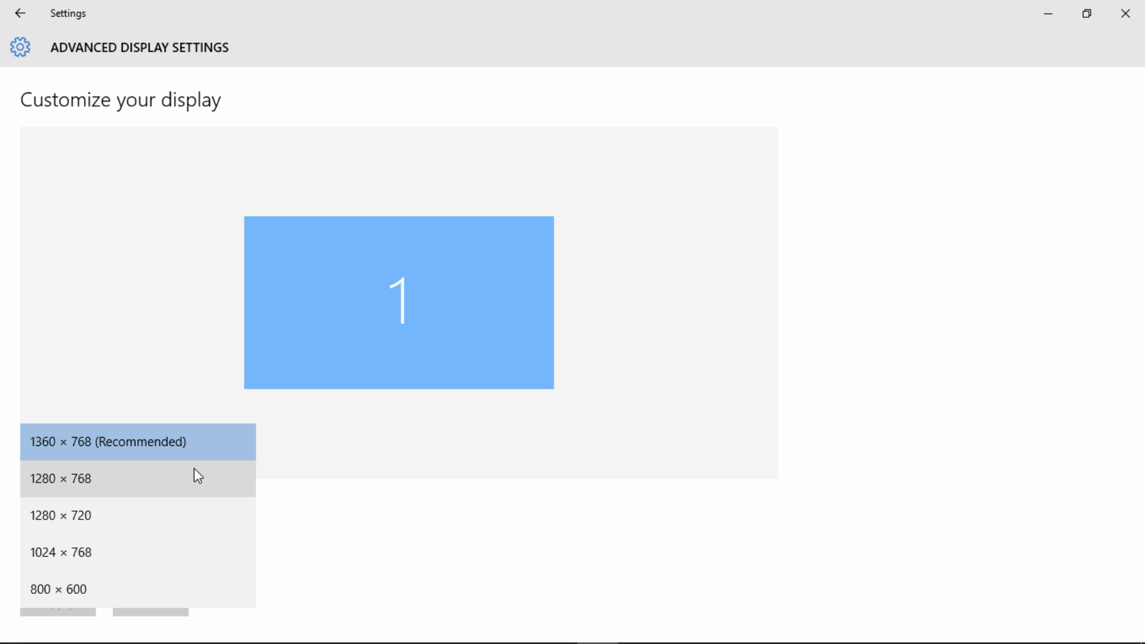
mouse_move(201, 514)
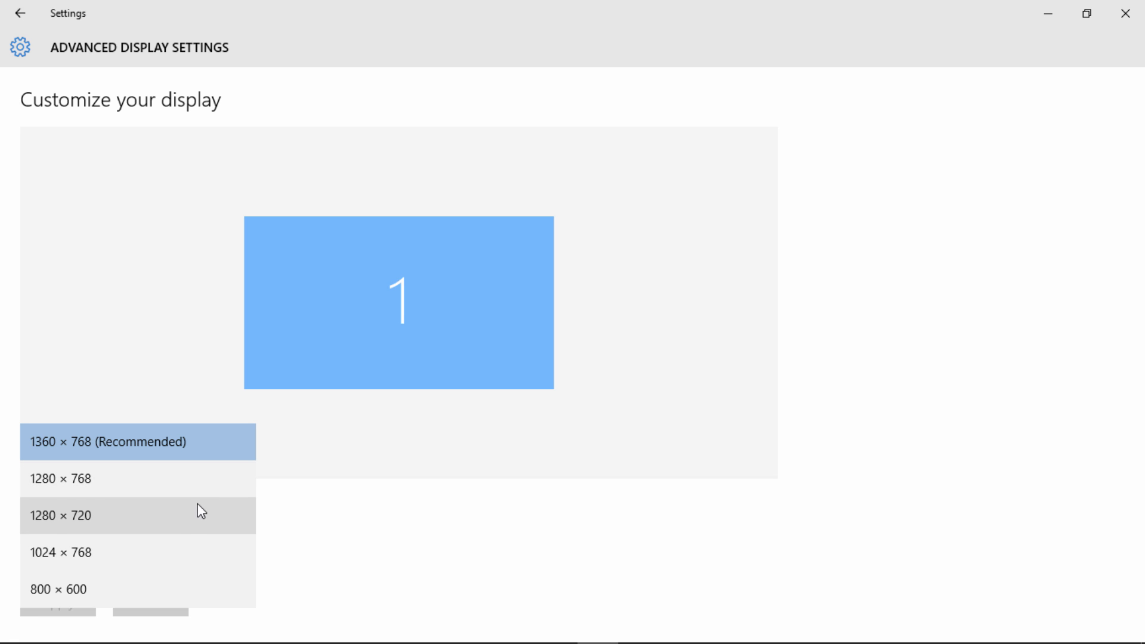
mouse_move(217, 454)
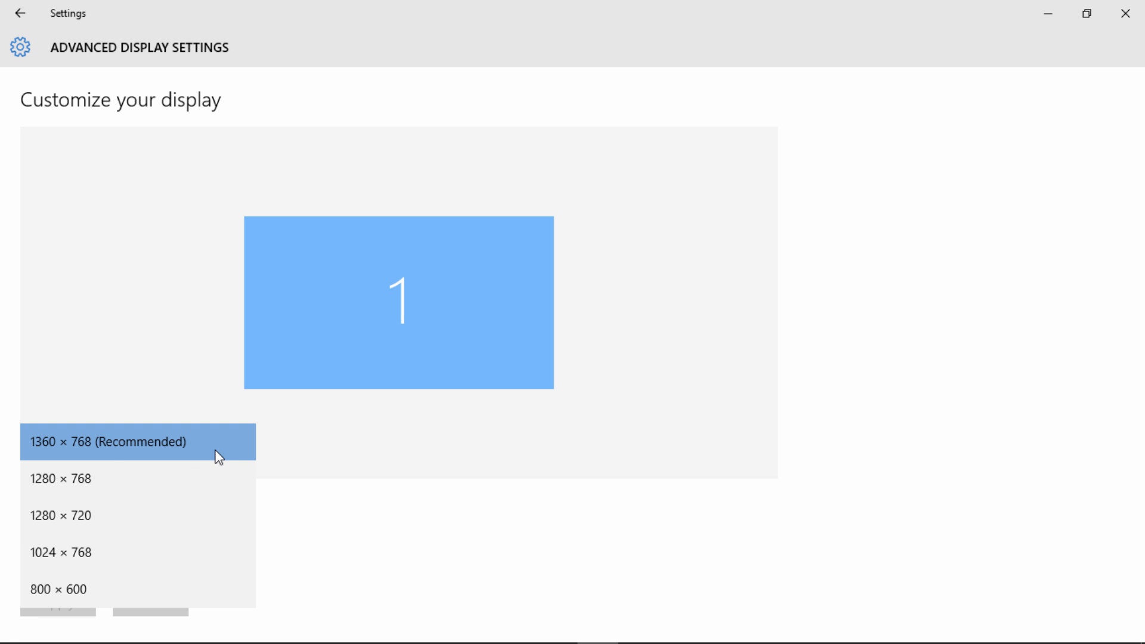
mouse_move(150, 461)
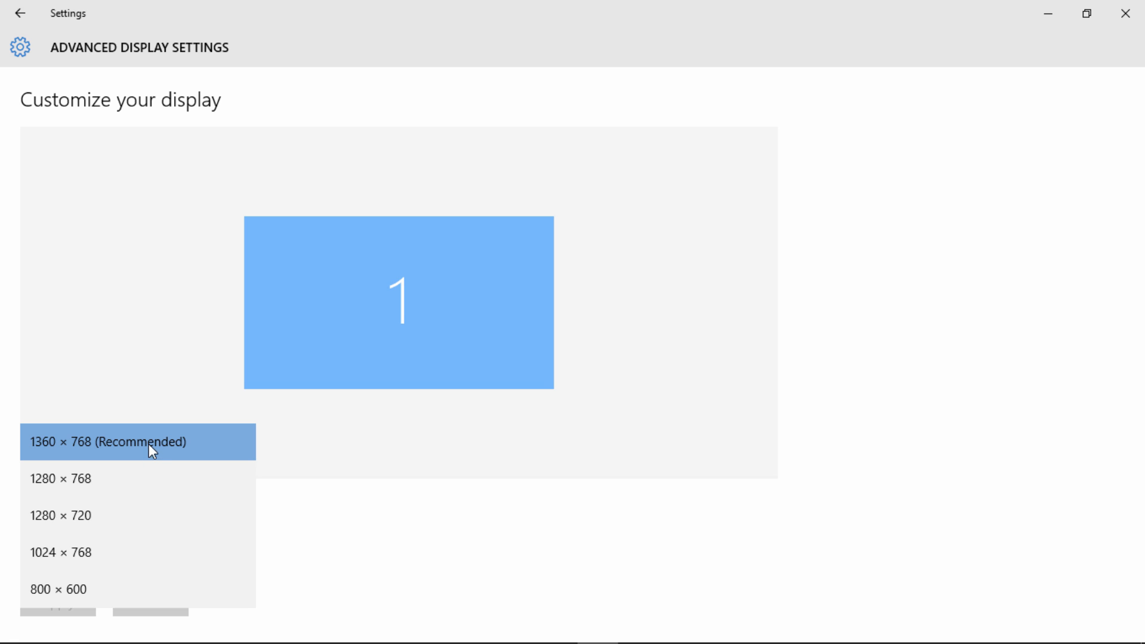
mouse_move(151, 590)
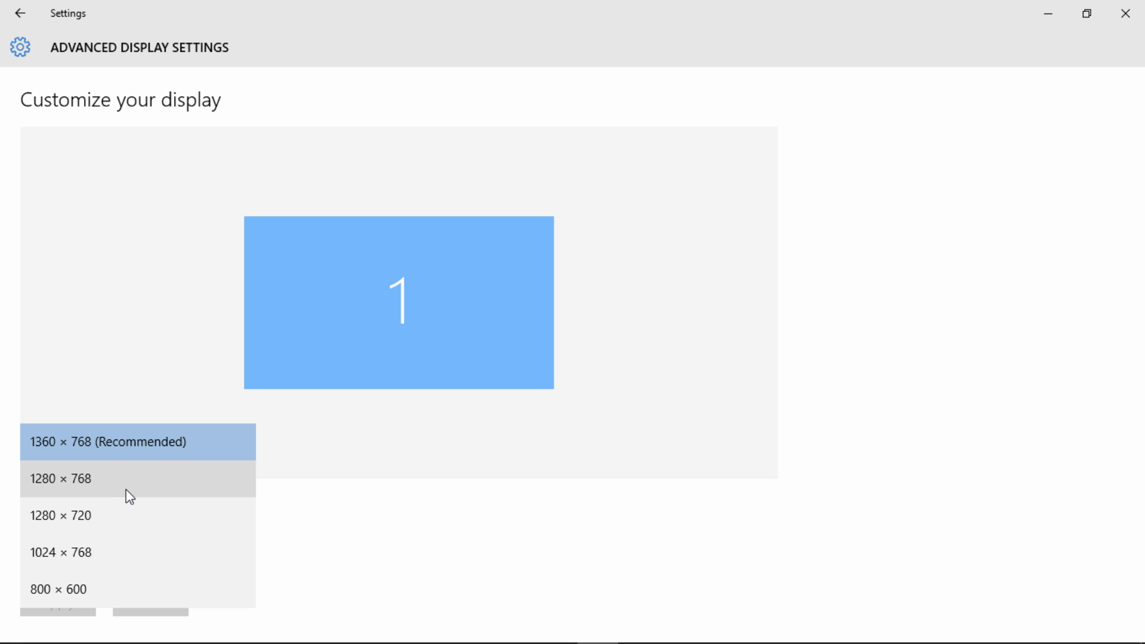
mouse_move(702, 149)
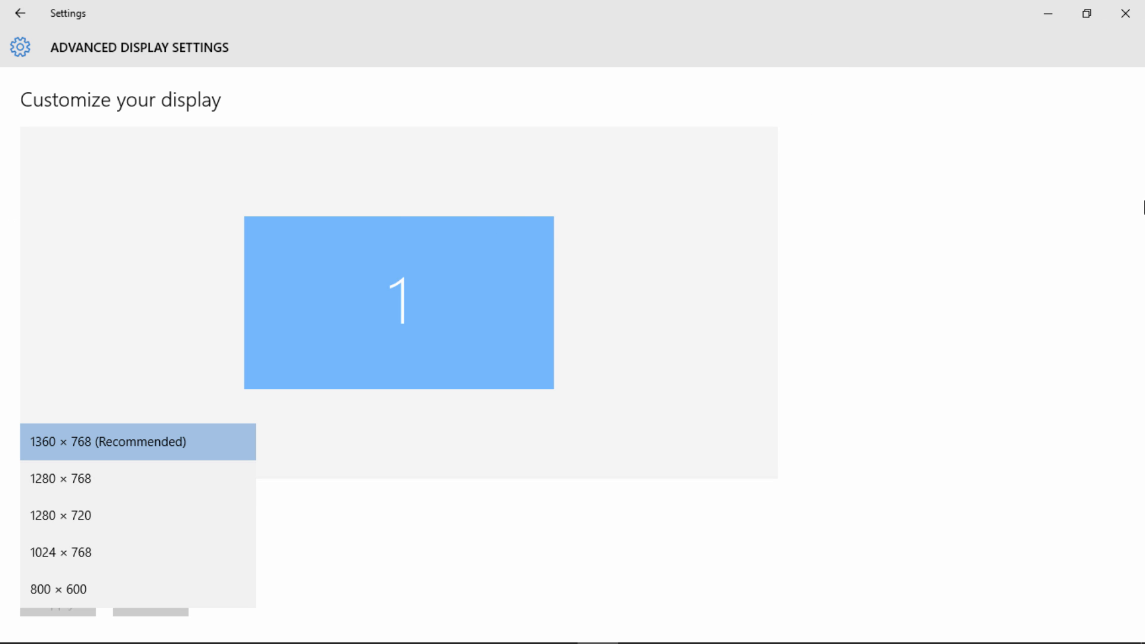
mouse_move(279, 512)
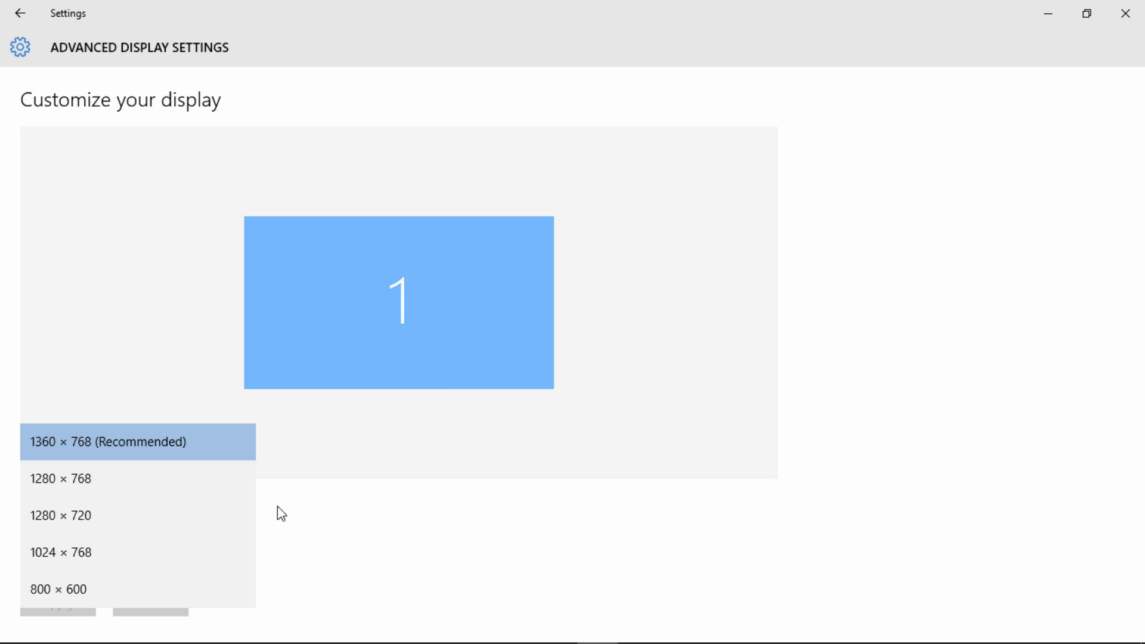